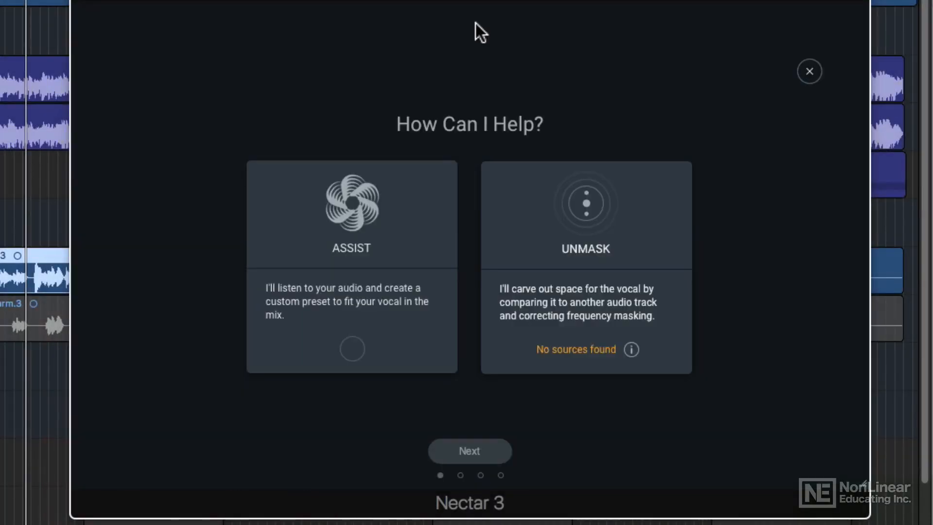
{"action": "mouse_move", "coordinate": [789, 84]}
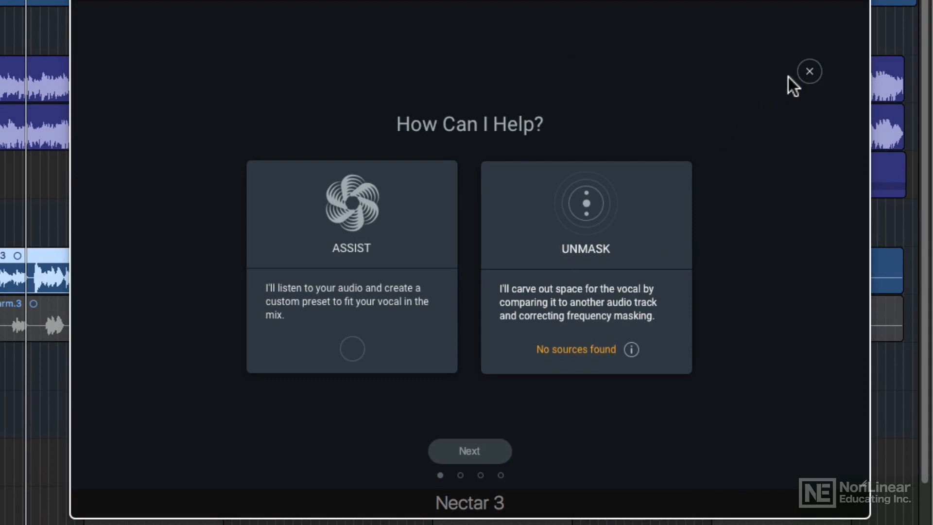
Reopen and close the Vocal Assistant repeatedly, confirming Unmask shows 'No sources found'
{"action": "left_click", "coordinate": [809, 71]}
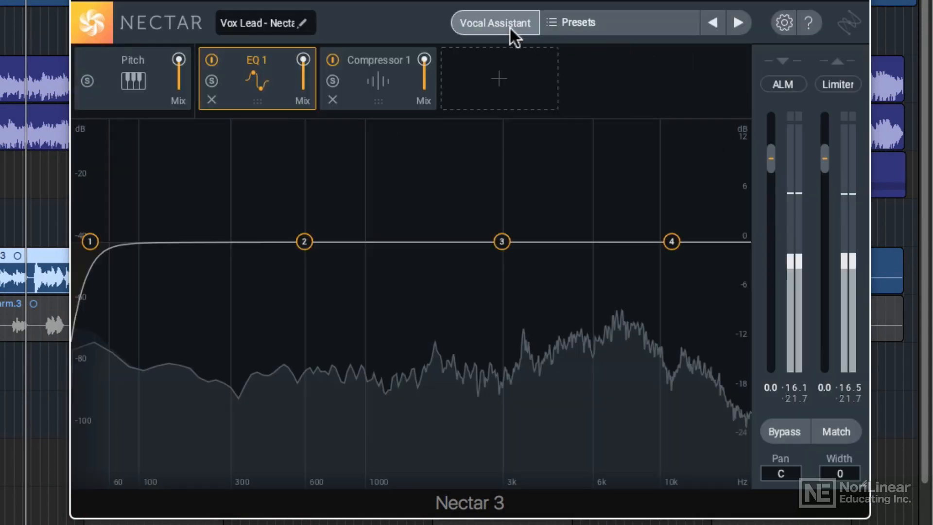
{"action": "left_click", "coordinate": [495, 22]}
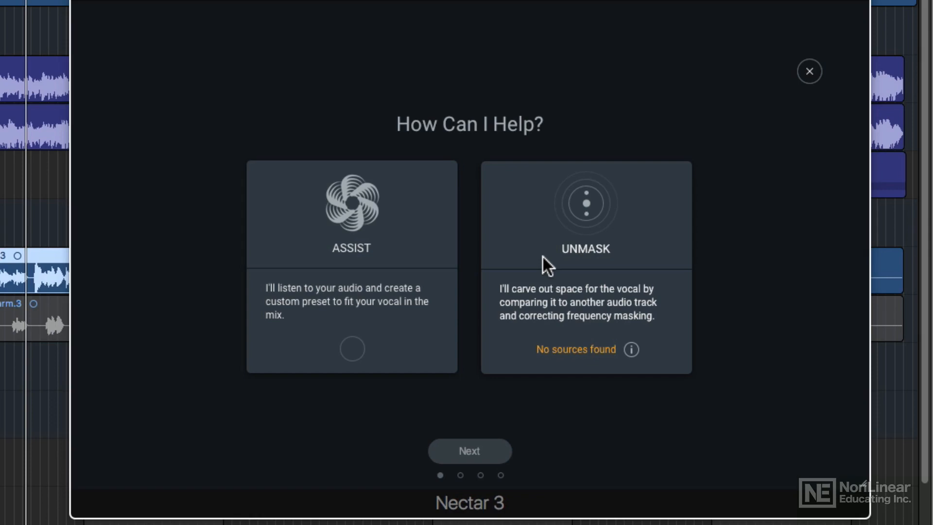
{"action": "left_click", "coordinate": [809, 71]}
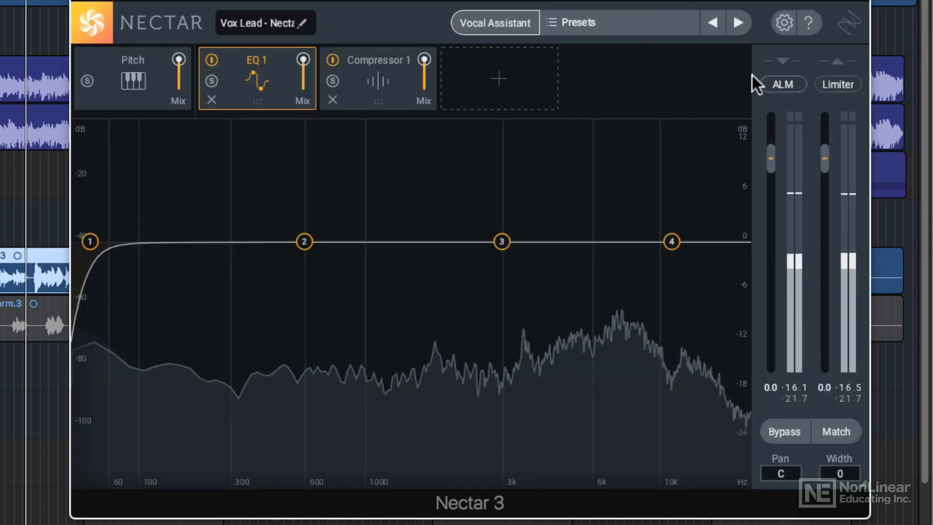
{"action": "mouse_move", "coordinate": [619, 6]}
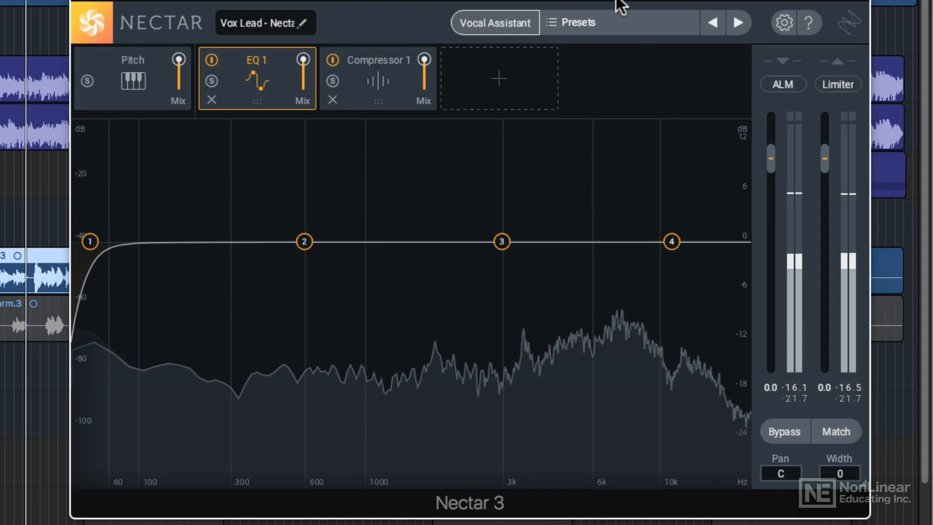
{"action": "mouse_move", "coordinate": [593, 10]}
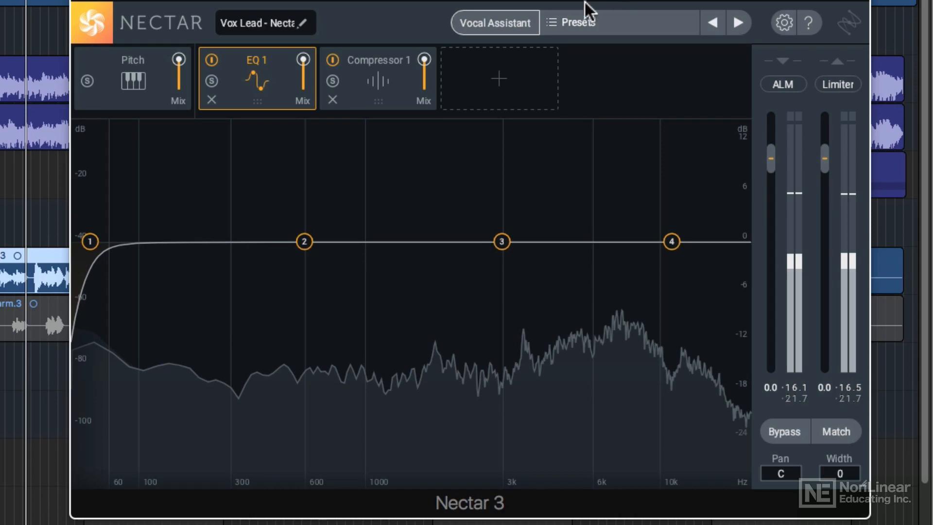
{"action": "left_click", "coordinate": [494, 22]}
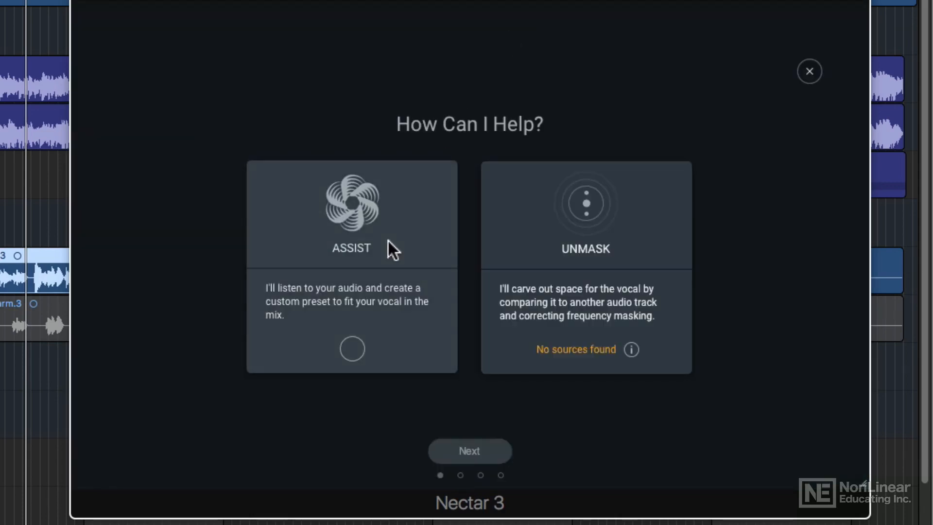
{"action": "left_click", "coordinate": [809, 71]}
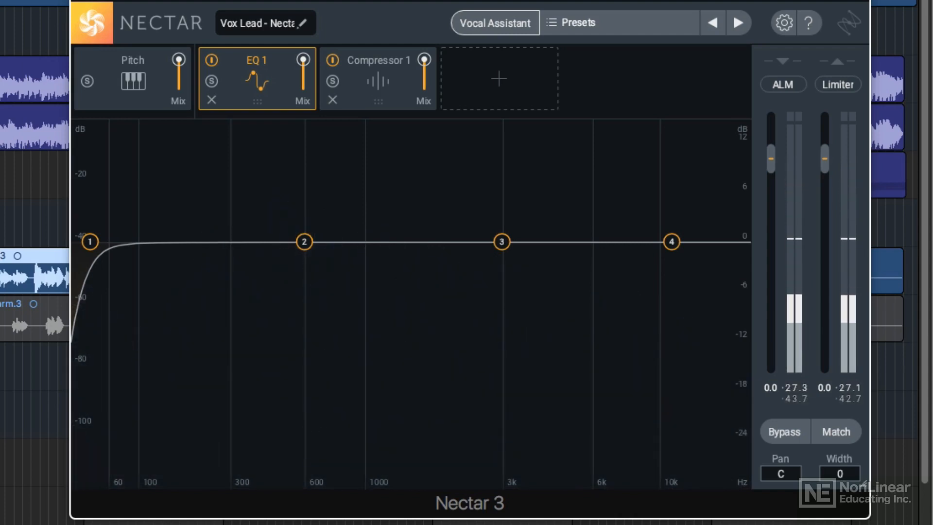
{"action": "left_click", "coordinate": [494, 23]}
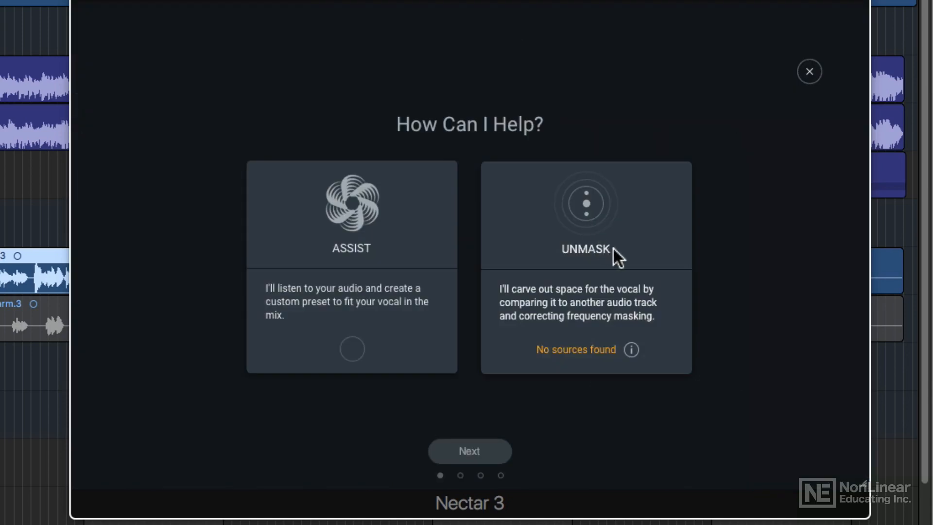
{"action": "mouse_move", "coordinate": [573, 374]}
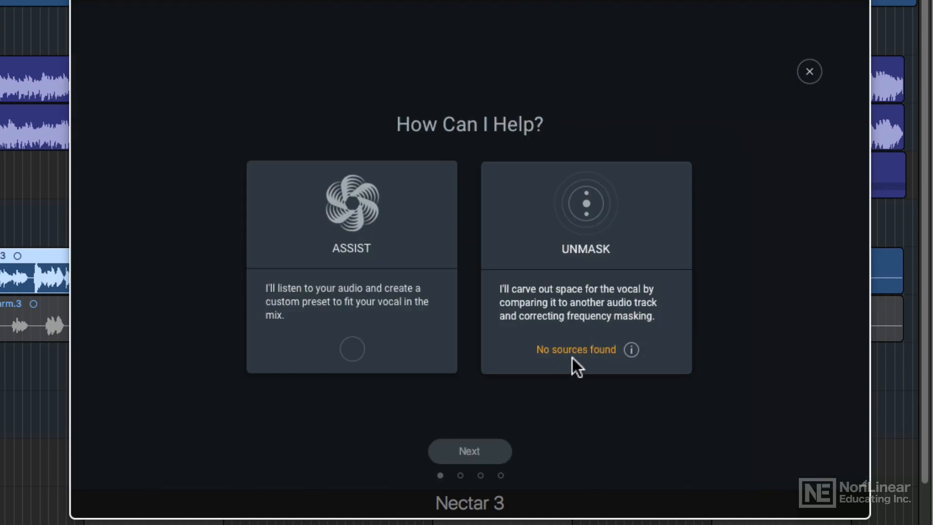
{"action": "mouse_move", "coordinate": [631, 350]}
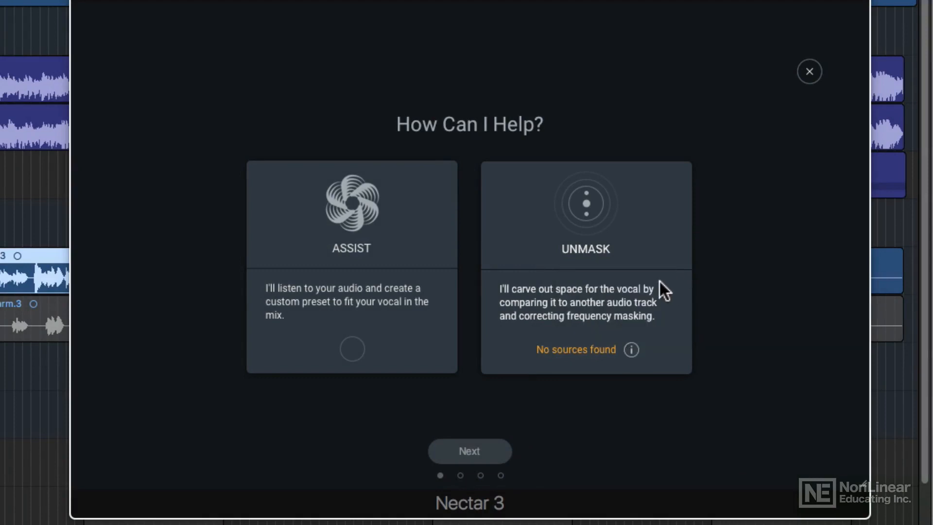
{"action": "left_click", "coordinate": [809, 71]}
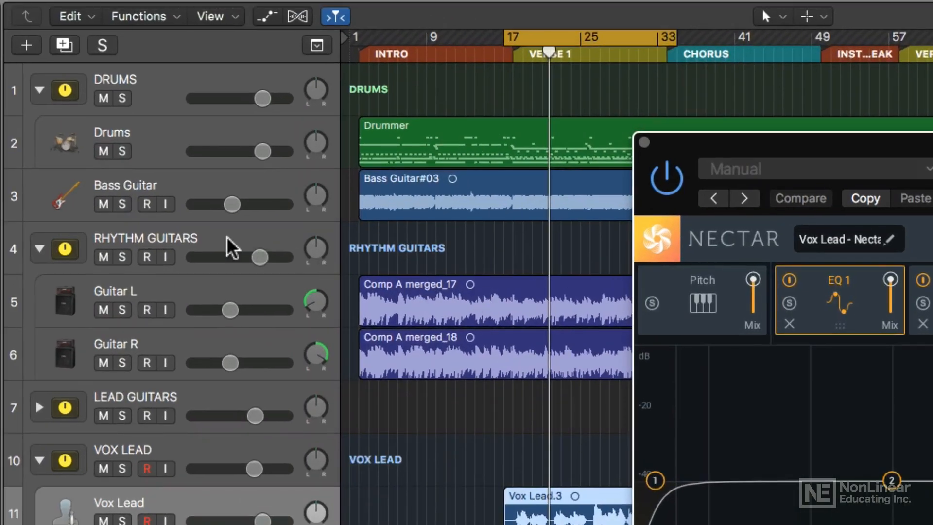
Select the RHYTHM GUITARS track header in Logic Pro
{"action": "left_click", "coordinate": [146, 257]}
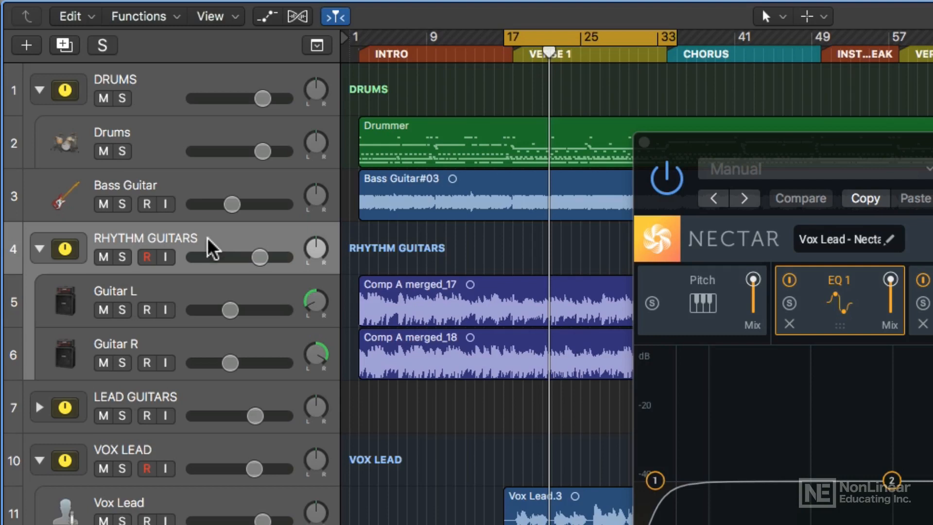
{"action": "mouse_move", "coordinate": [223, 250]}
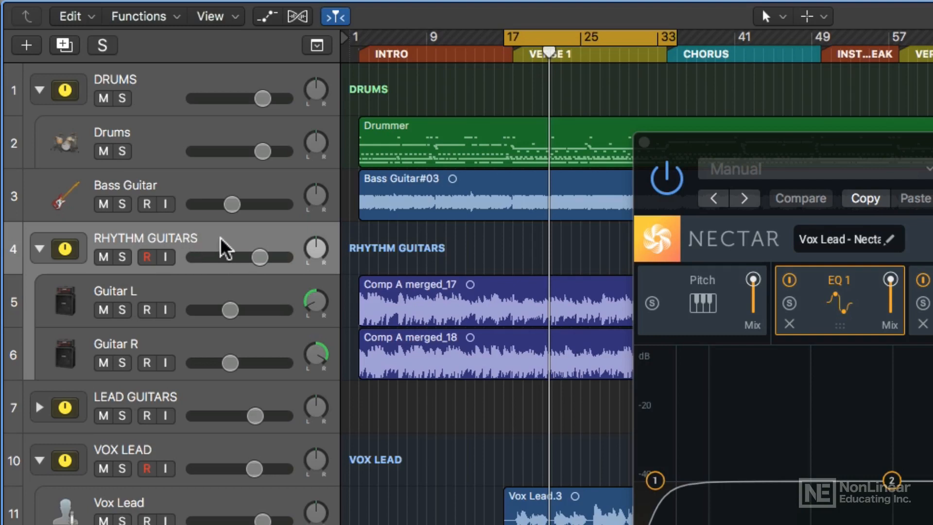
{"action": "mouse_move", "coordinate": [219, 249]}
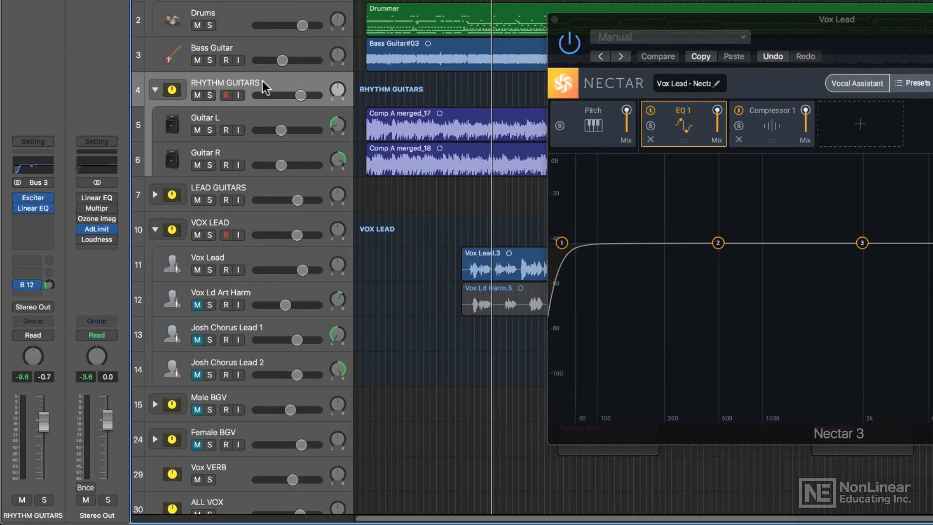
{"action": "mouse_move", "coordinate": [277, 87]}
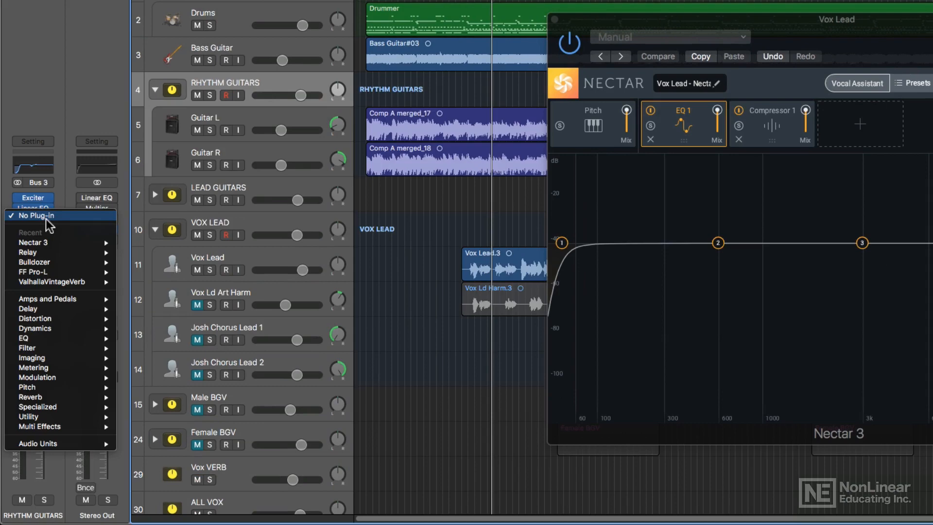
{"action": "mouse_move", "coordinate": [28, 252]}
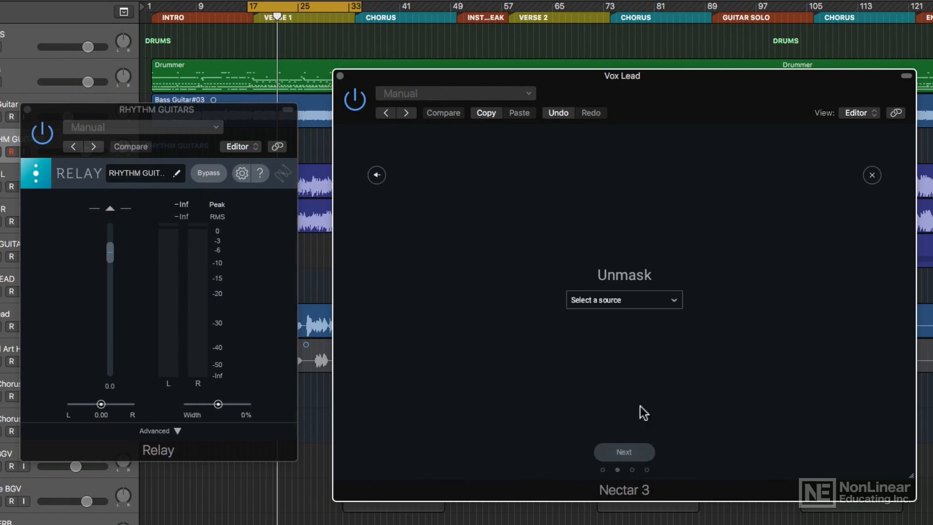
{"action": "mouse_move", "coordinate": [634, 309]}
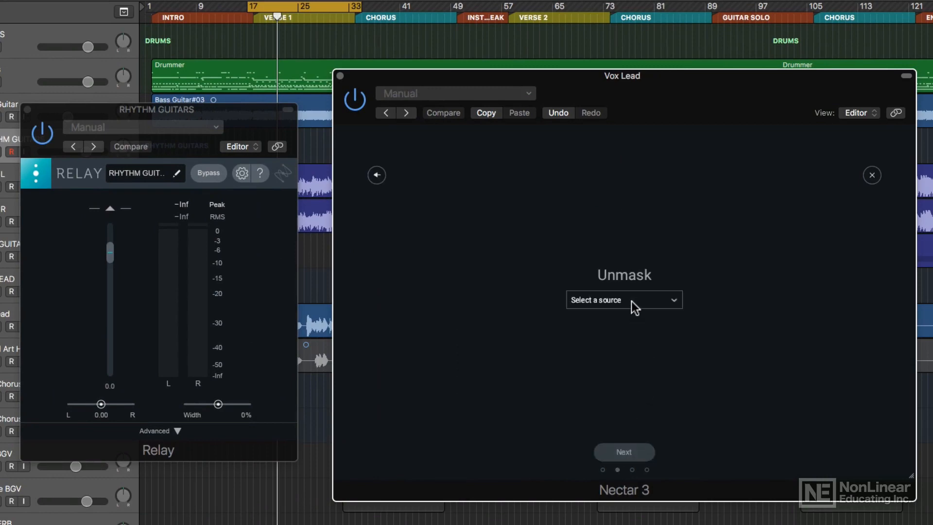
Pick RHYTHM GUITARS - Relay as the Unmask source, with Modern vibe and Moderate intensity
{"action": "left_click", "coordinate": [624, 300]}
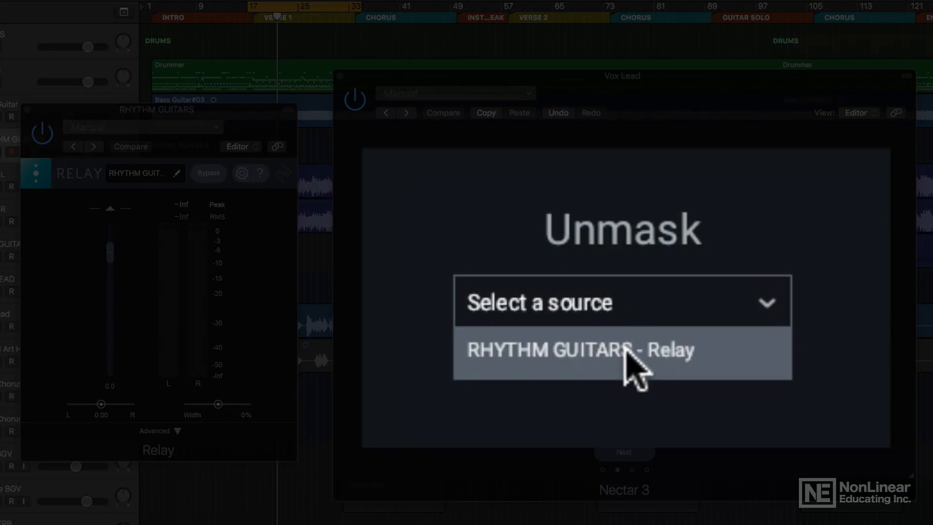
{"action": "left_click", "coordinate": [580, 350]}
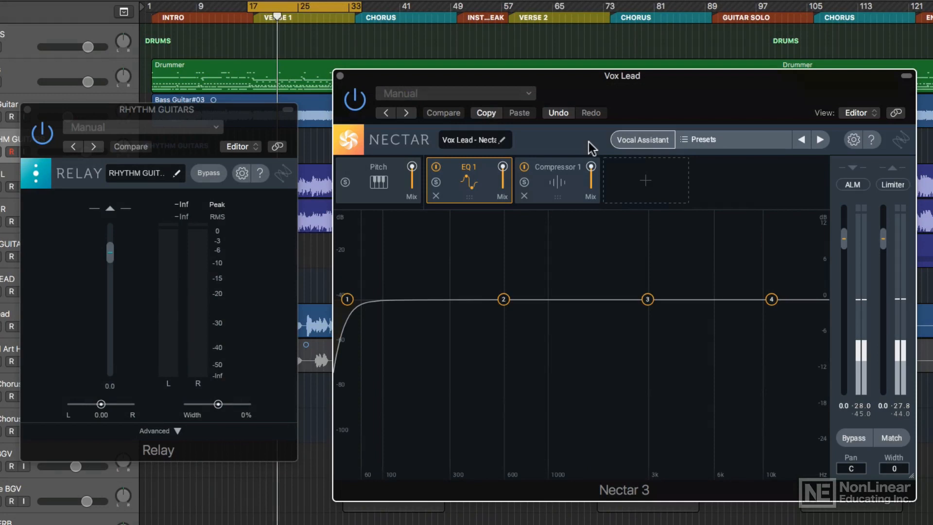
{"action": "left_click", "coordinate": [642, 139]}
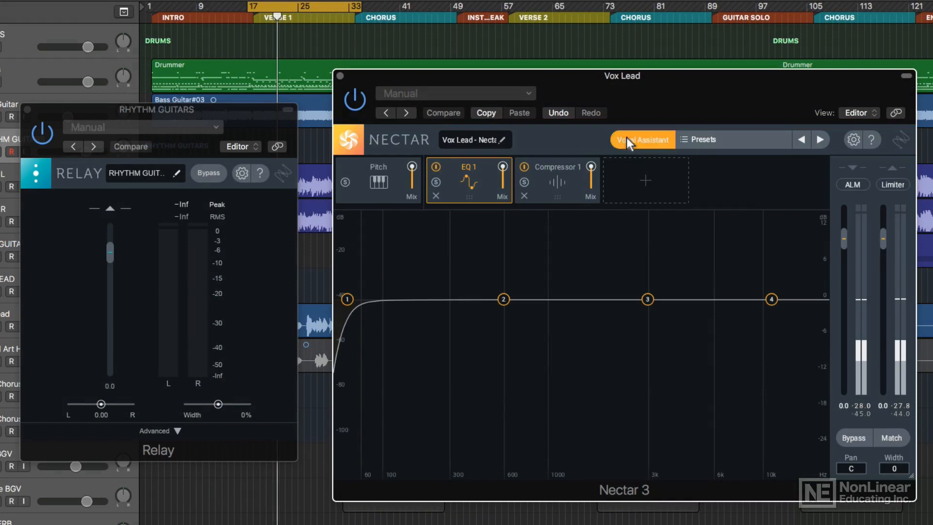
{"action": "left_click", "coordinate": [642, 139]}
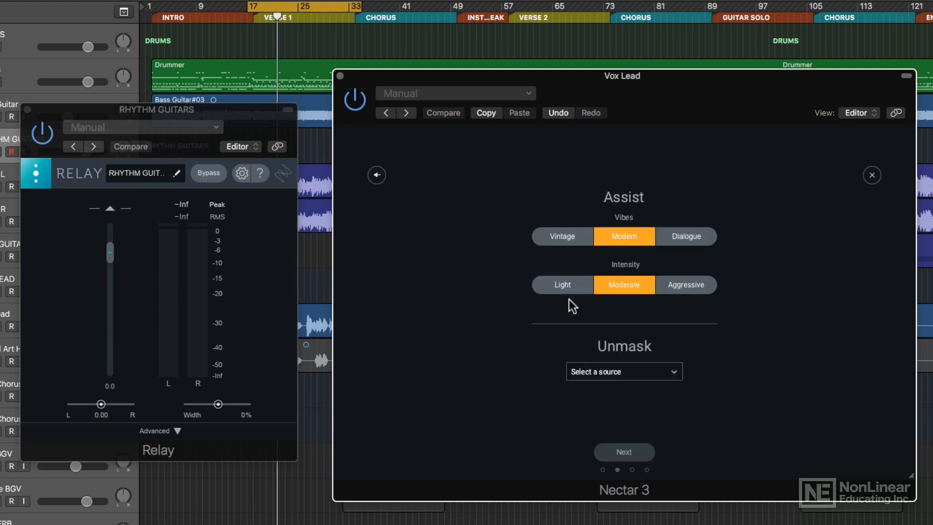
{"action": "mouse_move", "coordinate": [565, 294]}
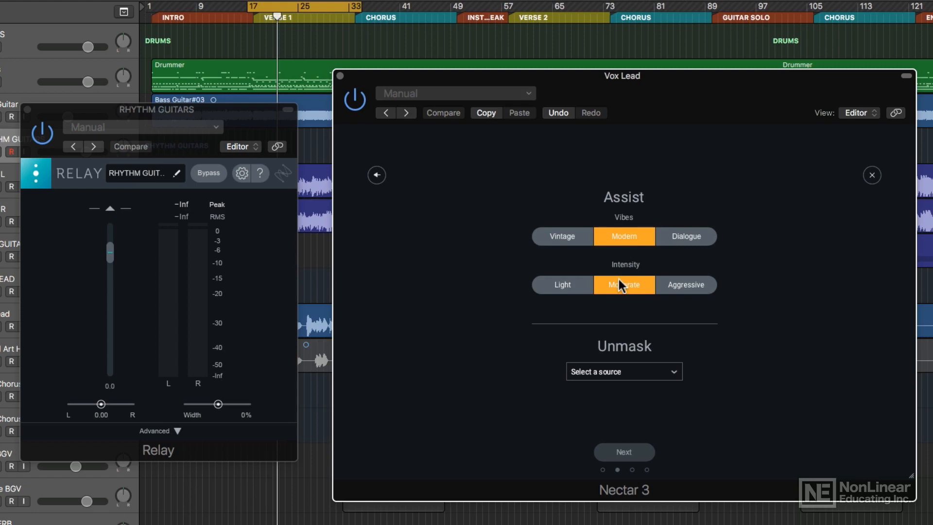
{"action": "left_click", "coordinate": [624, 371]}
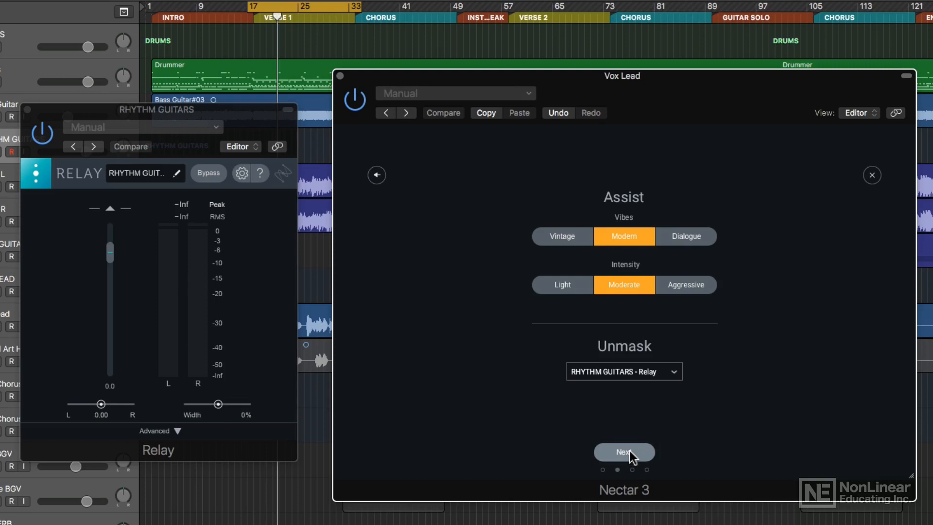
Advance the Vocal Assistant to analyse Vox Lead against the Relay guitars
{"action": "left_click", "coordinate": [624, 451]}
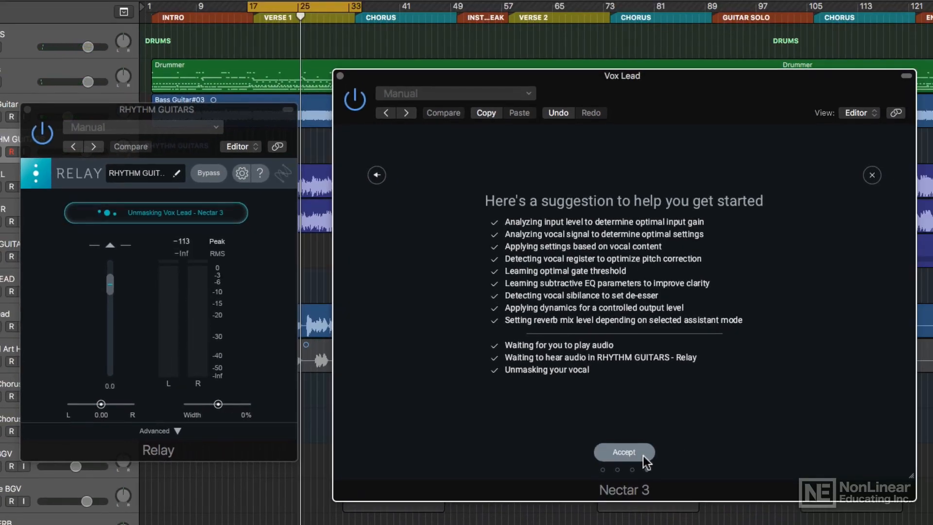
Accept the suggested vocal chain, then inspect the second EQ curve and reverb module
{"action": "left_click", "coordinate": [624, 452]}
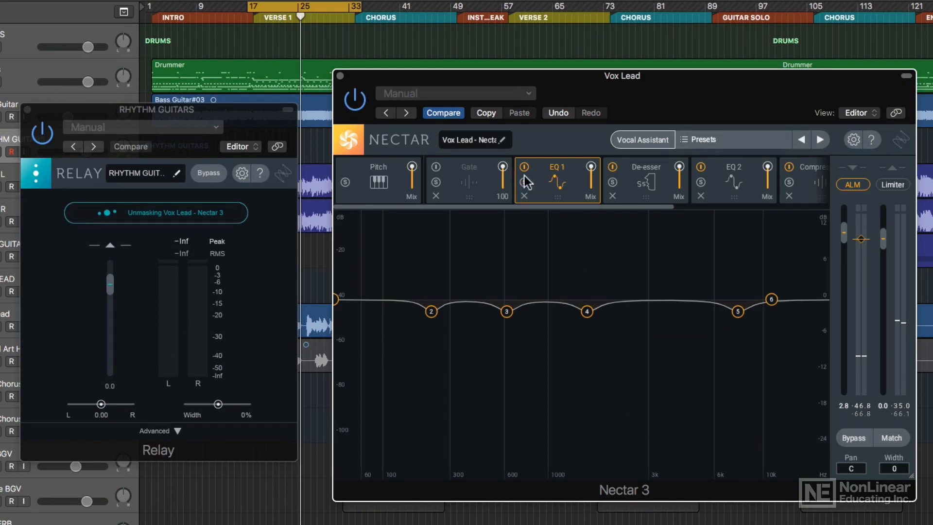
{"action": "left_click", "coordinate": [646, 178]}
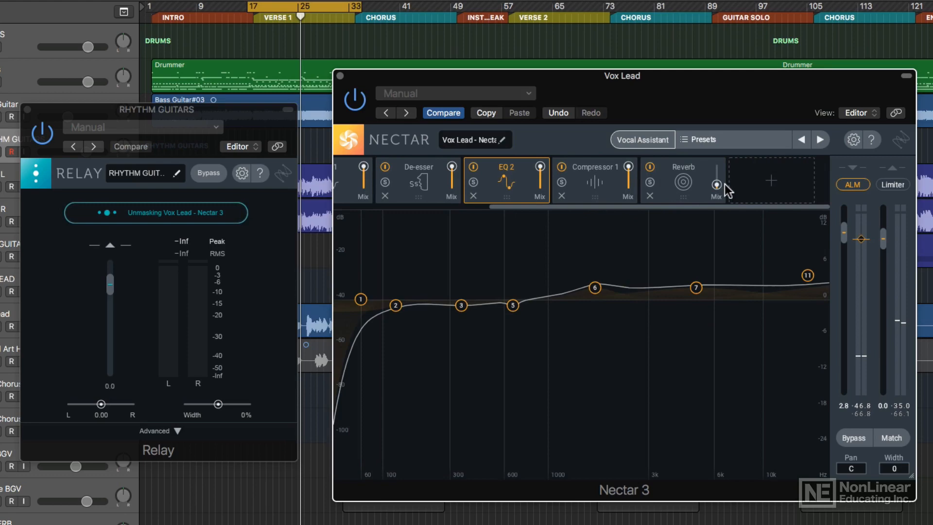
{"action": "left_click", "coordinate": [683, 182]}
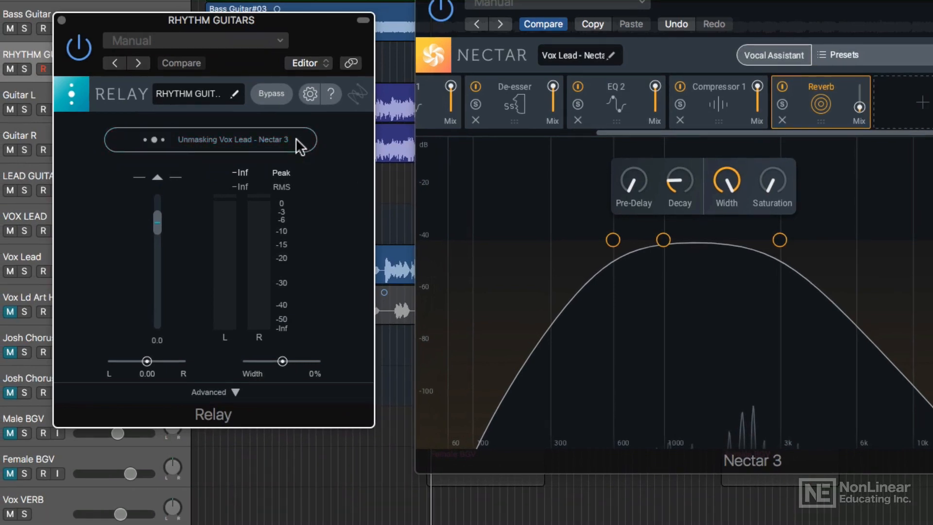
{"action": "left_click", "coordinate": [210, 140]}
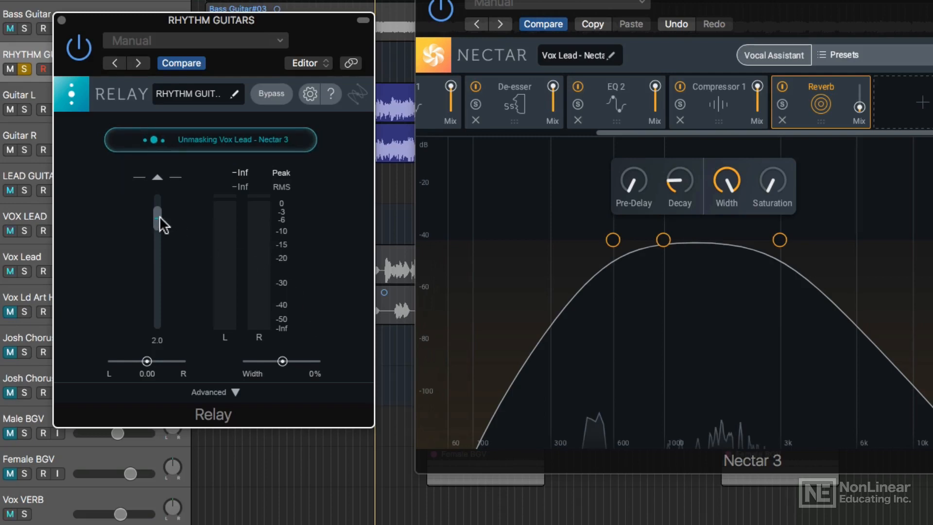
Drag the Relay gain fader to 6.5 and settle the Width slider at 38%
{"action": "left_click_drag", "start_coordinate": [157, 223], "coordinate": [157, 213]}
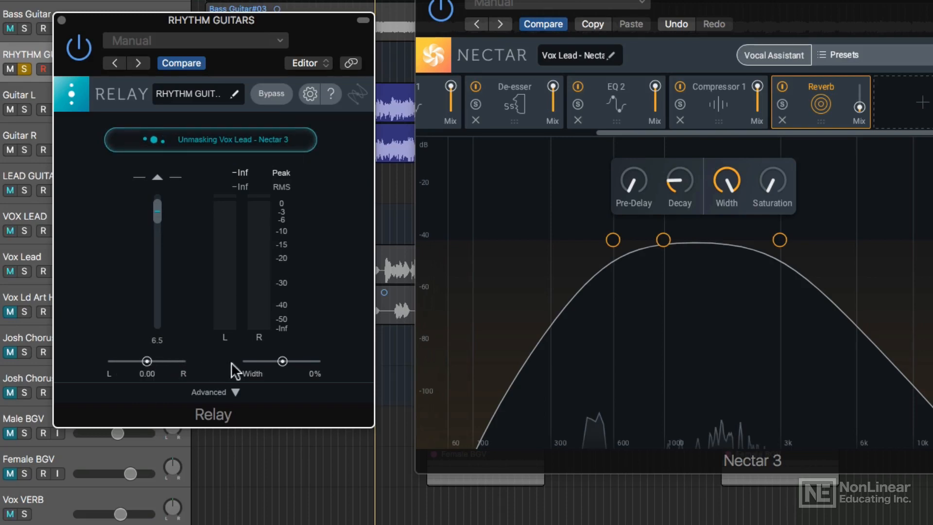
{"action": "mouse_move", "coordinate": [282, 364]}
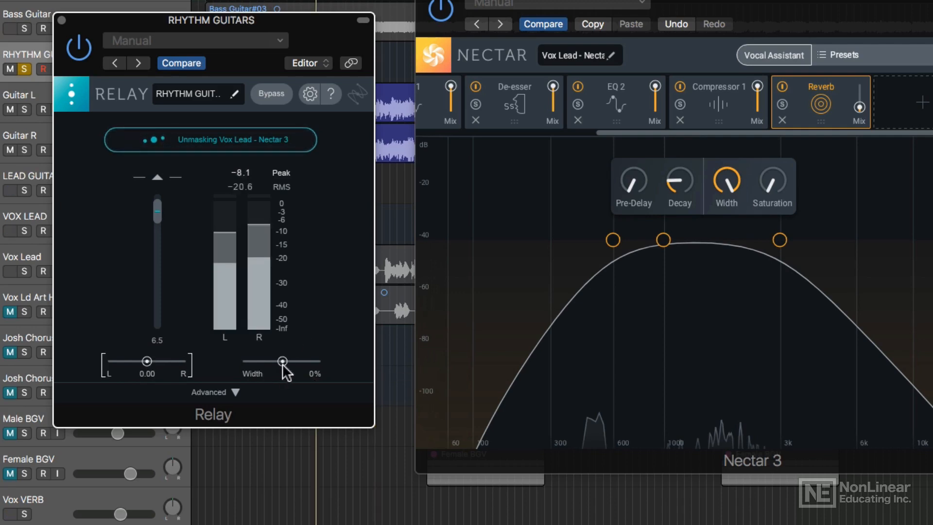
{"action": "left_click_drag", "start_coordinate": [281, 361], "coordinate": [306, 361]}
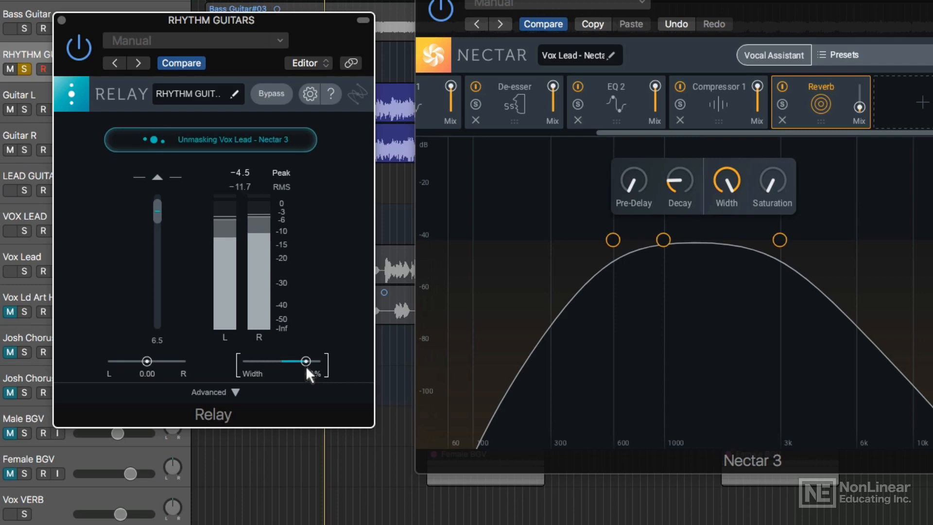
{"action": "left_click_drag", "start_coordinate": [306, 361], "coordinate": [259, 361]}
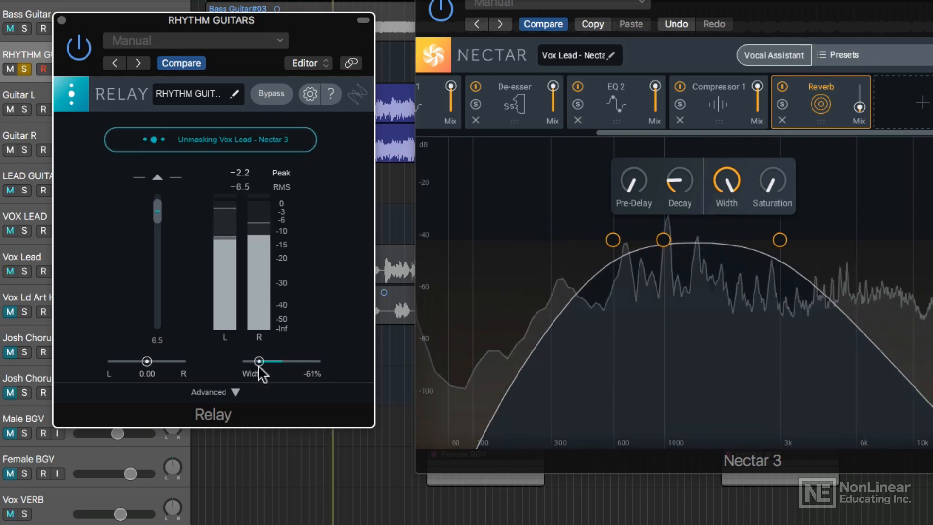
{"action": "left_click_drag", "start_coordinate": [259, 361], "coordinate": [296, 361]}
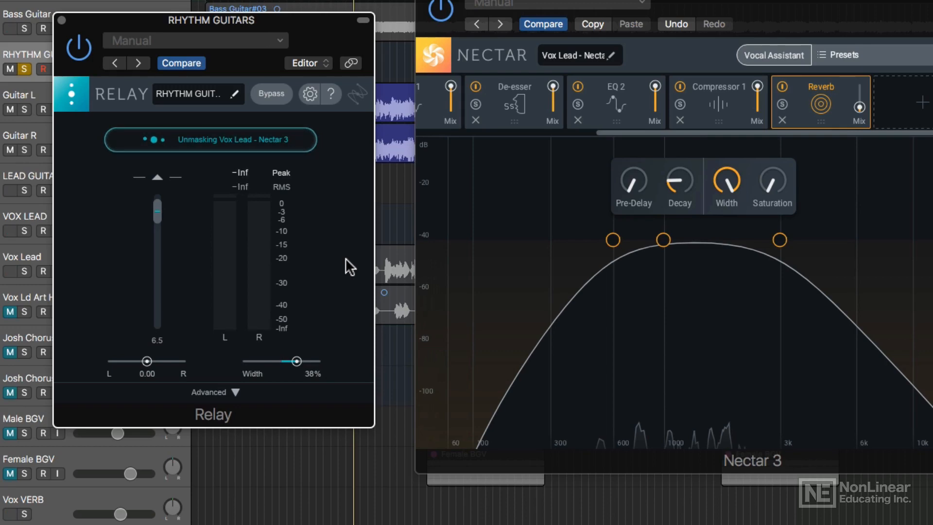
{"action": "mouse_move", "coordinate": [330, 312]}
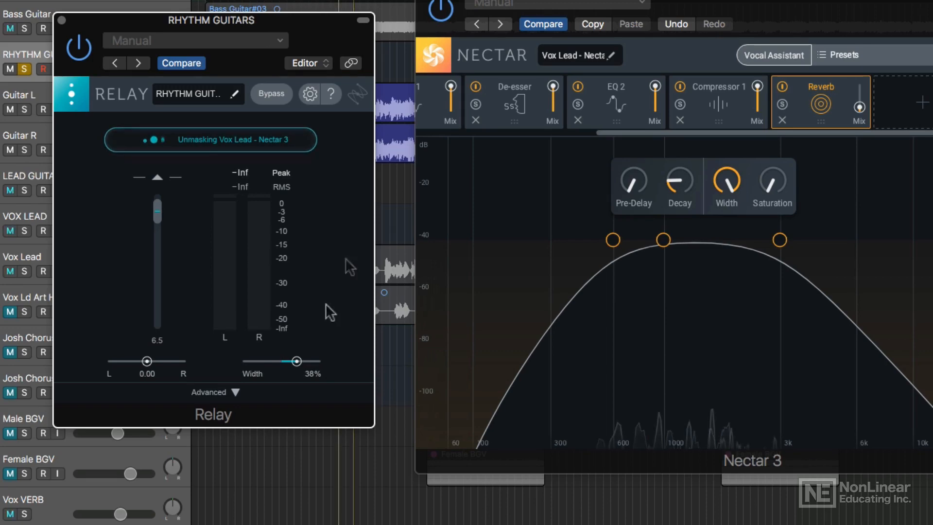
Expand Relay's Advanced section and toggle Mono on, then back off
{"action": "left_click", "coordinate": [234, 392]}
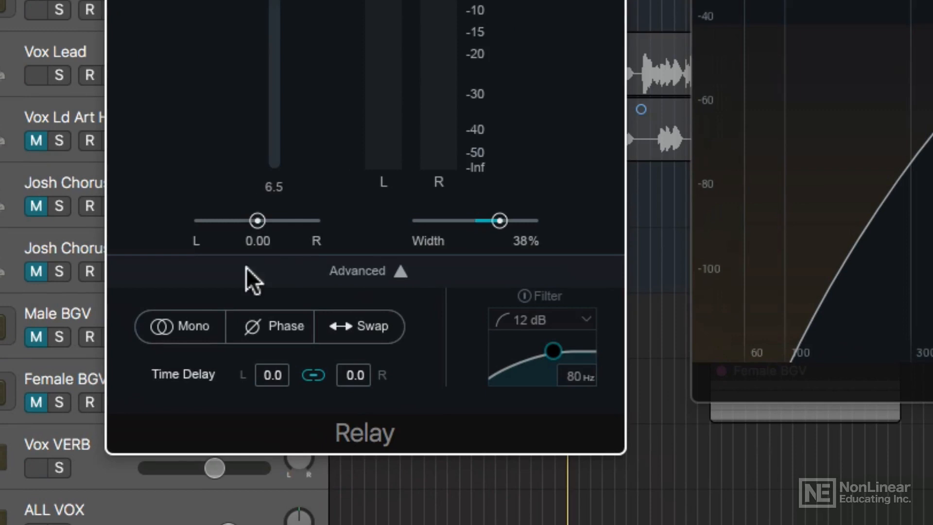
{"action": "left_click", "coordinate": [179, 326]}
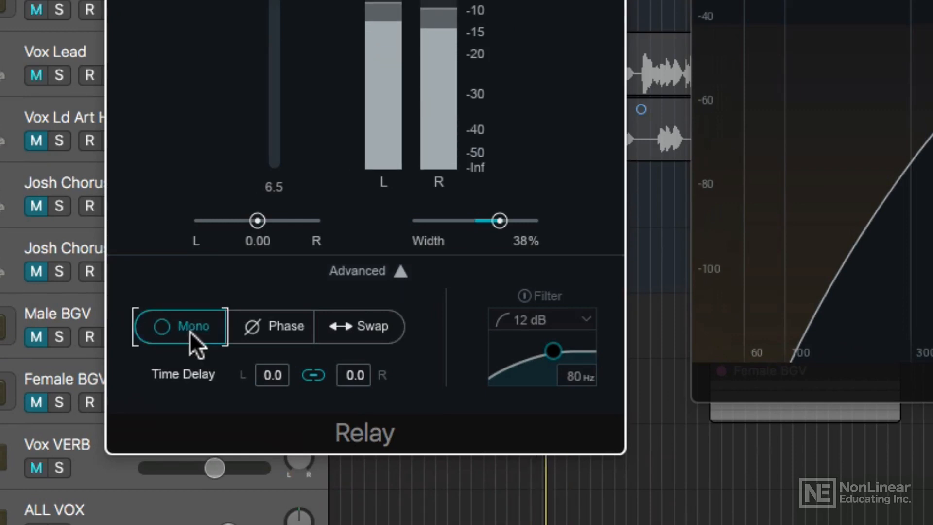
{"action": "left_click", "coordinate": [179, 326]}
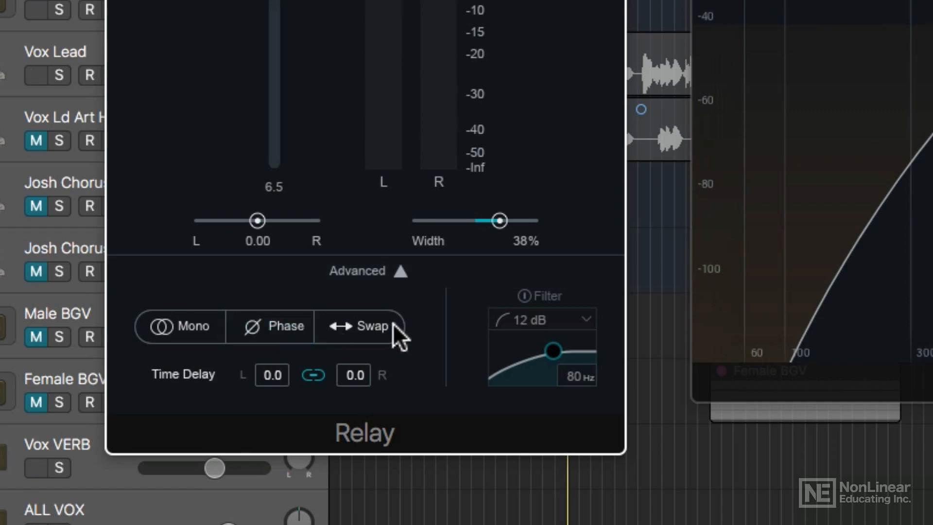
{"action": "mouse_move", "coordinate": [438, 380]}
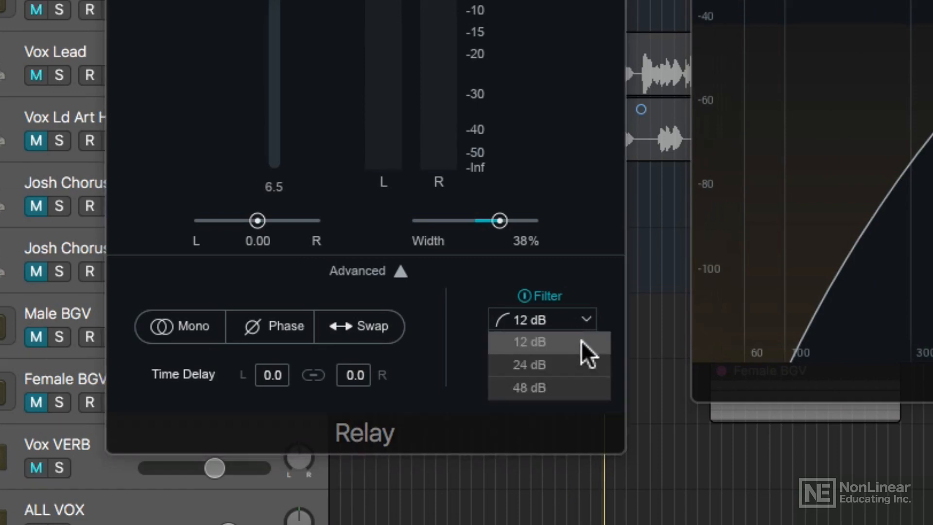
Choose a 48 dB filter slope and move the cutoff from 52 Hz to about 96 Hz
{"action": "left_click", "coordinate": [530, 388]}
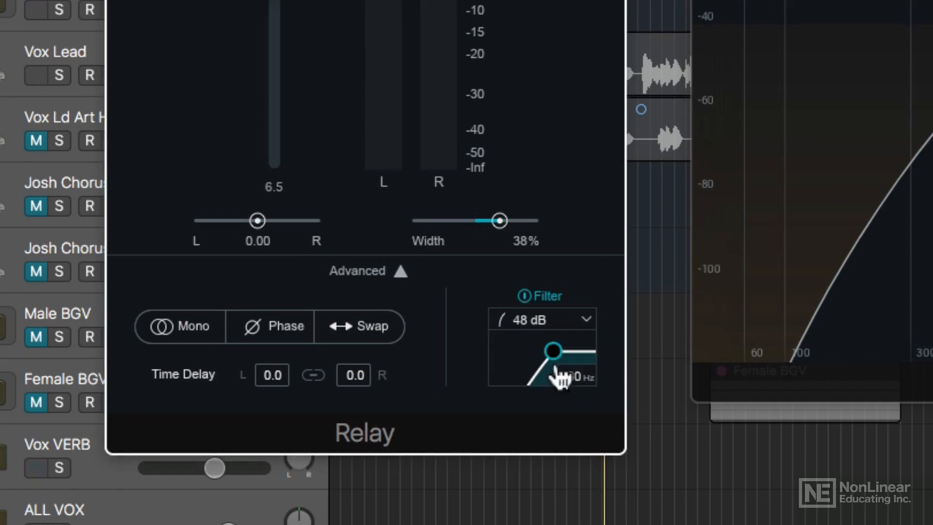
{"action": "left_click_drag", "start_coordinate": [553, 349], "coordinate": [532, 350]}
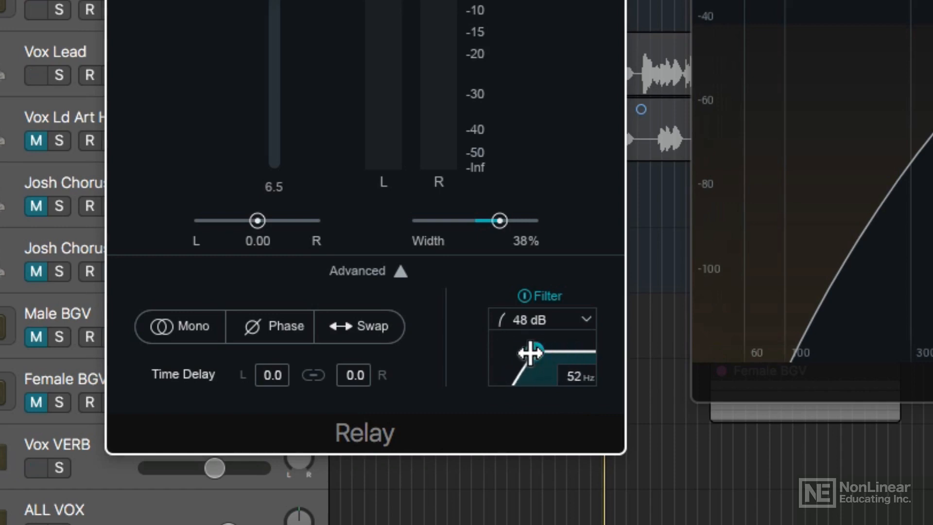
{"action": "left_click_drag", "start_coordinate": [536, 348], "coordinate": [559, 351]}
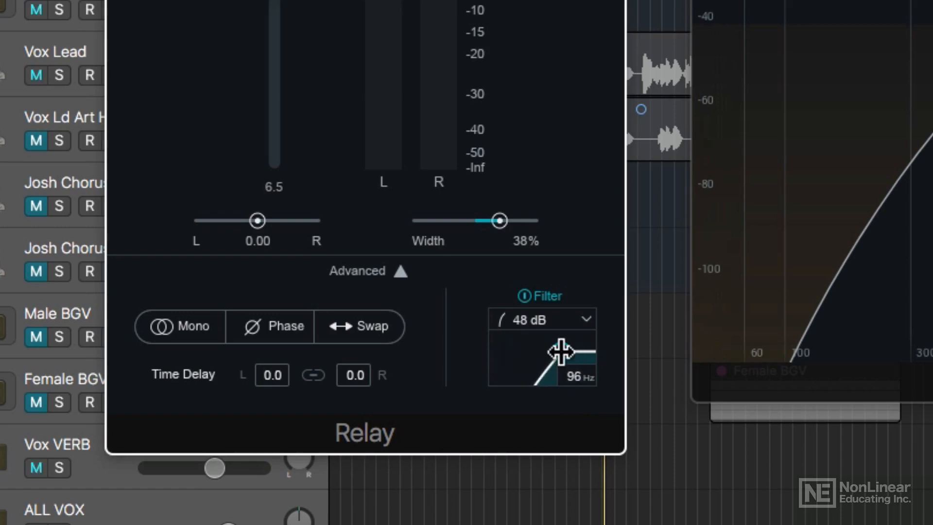